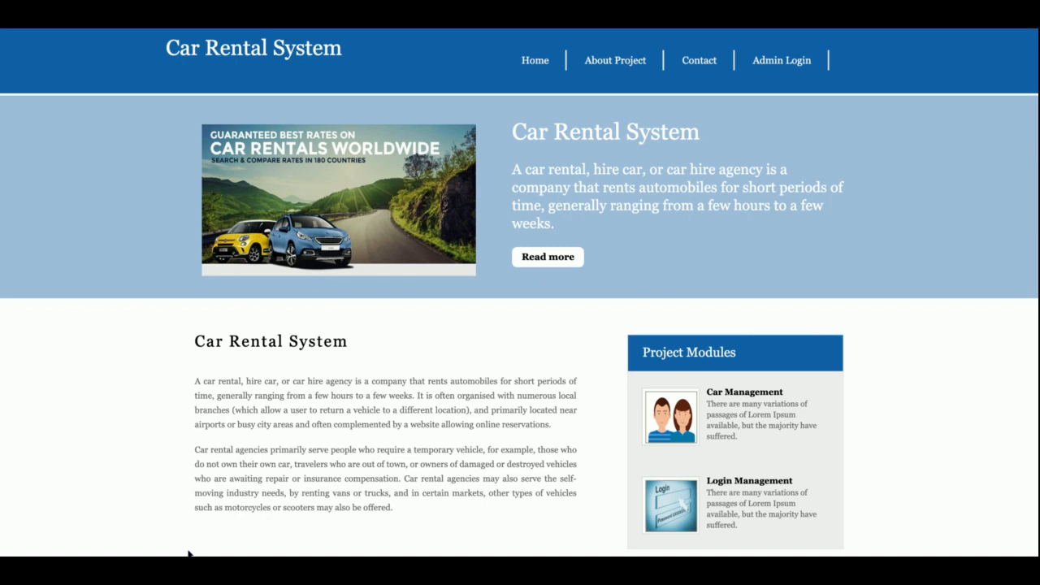
# Step: Browse the About Project and Contact pages, then reach the Admin Login form
pyautogui.click(614, 60)
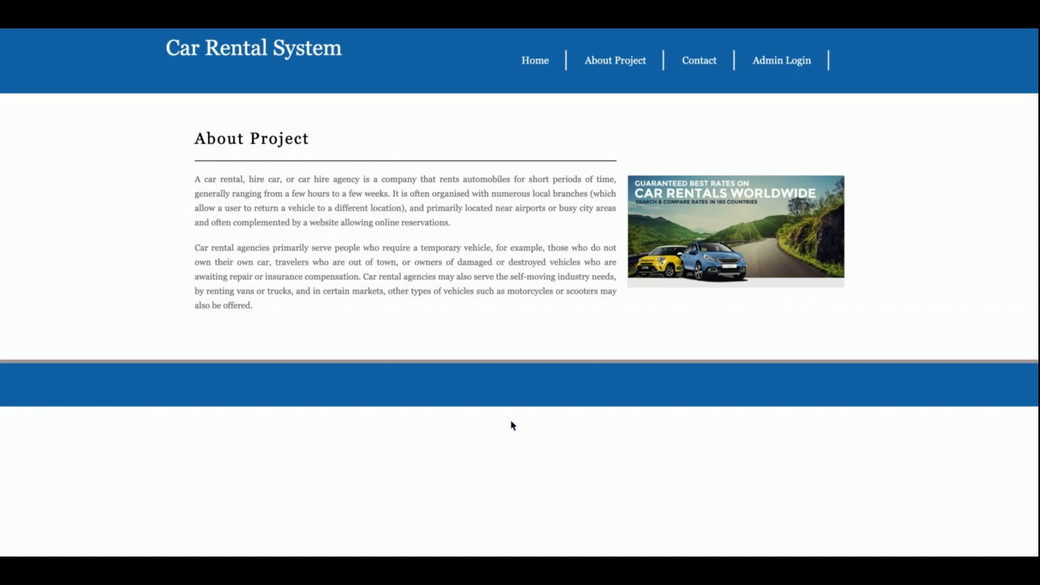
pyautogui.moveTo(761, 107)
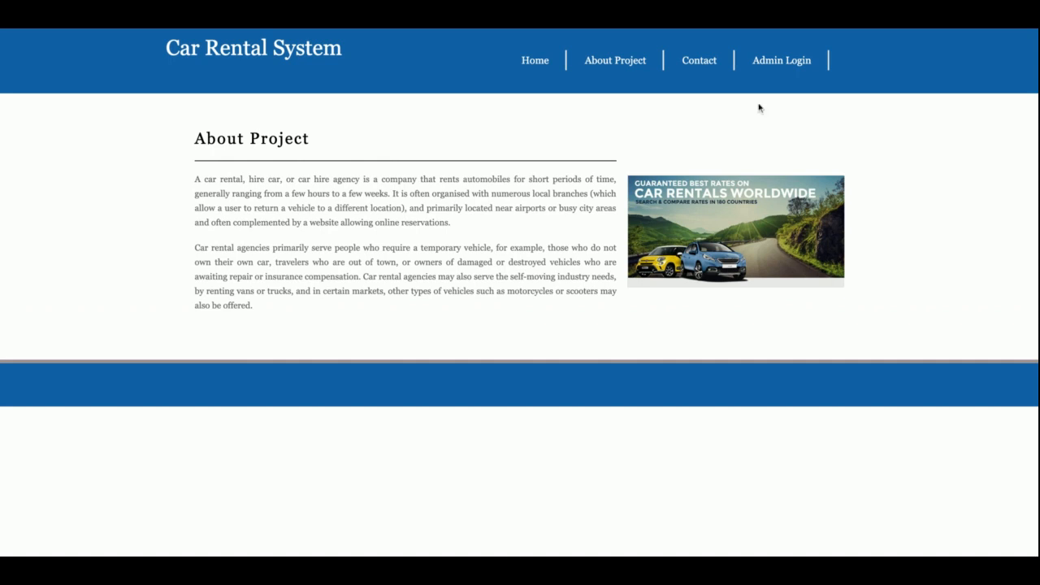
pyautogui.click(698, 60)
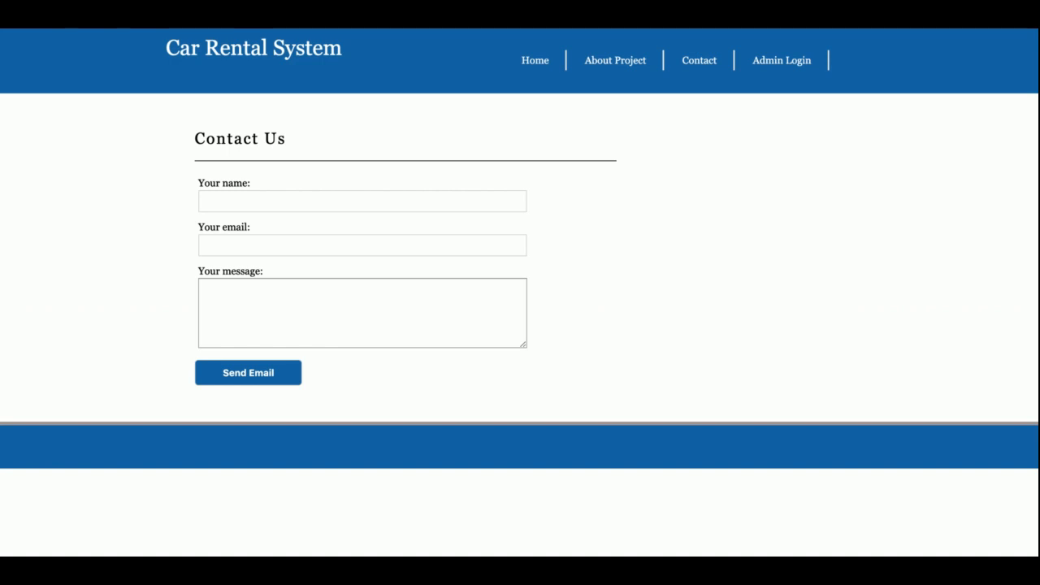
pyautogui.click(780, 60)
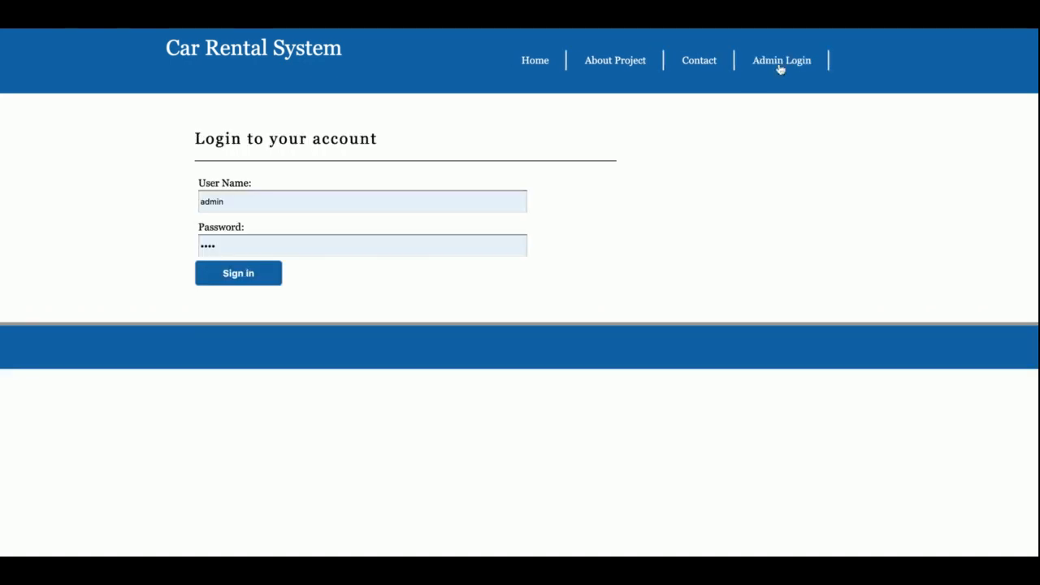
pyautogui.moveTo(779, 68)
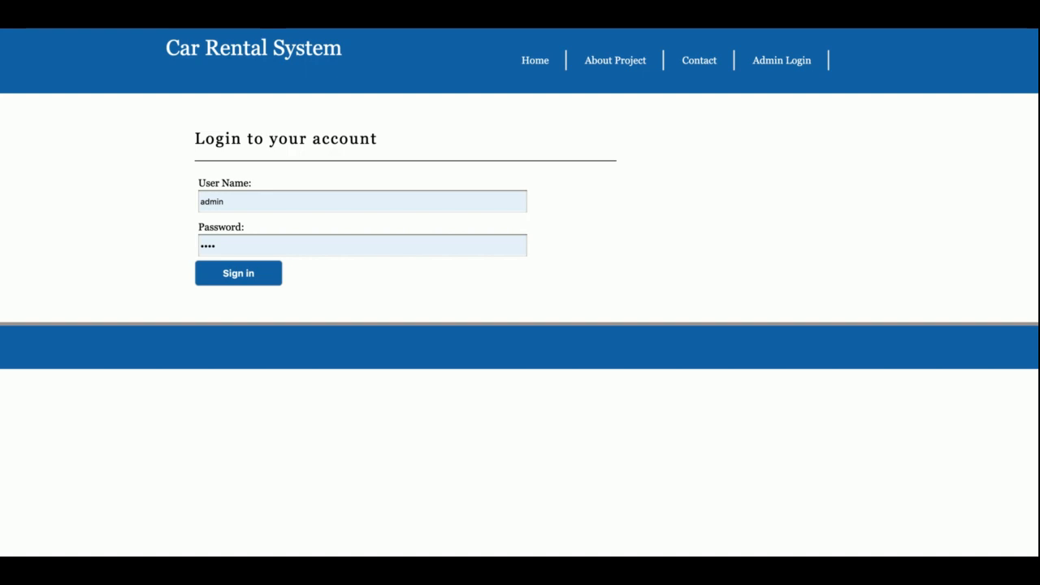
pyautogui.moveTo(68, 262)
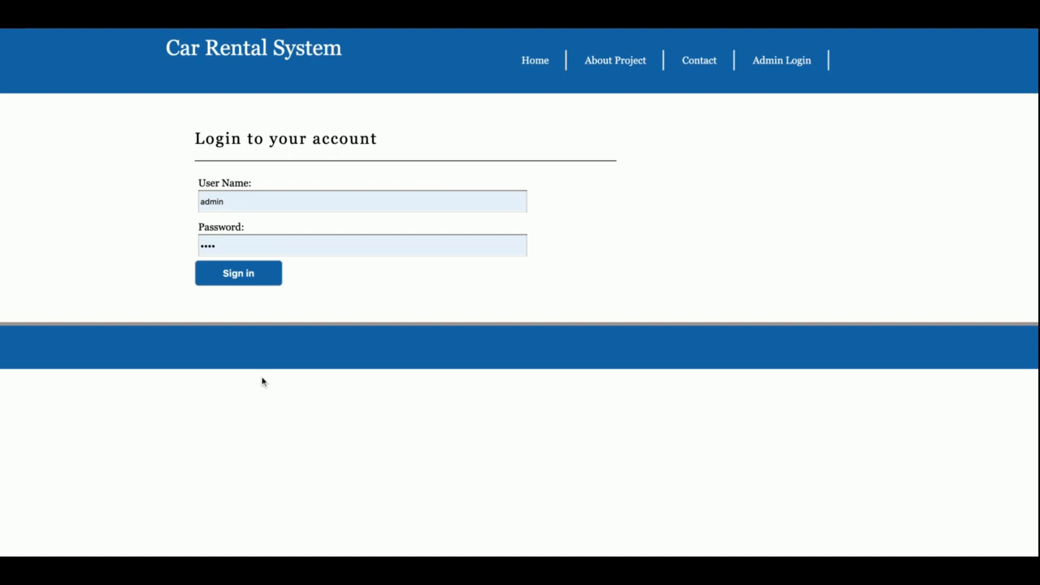
pyautogui.moveTo(244, 296)
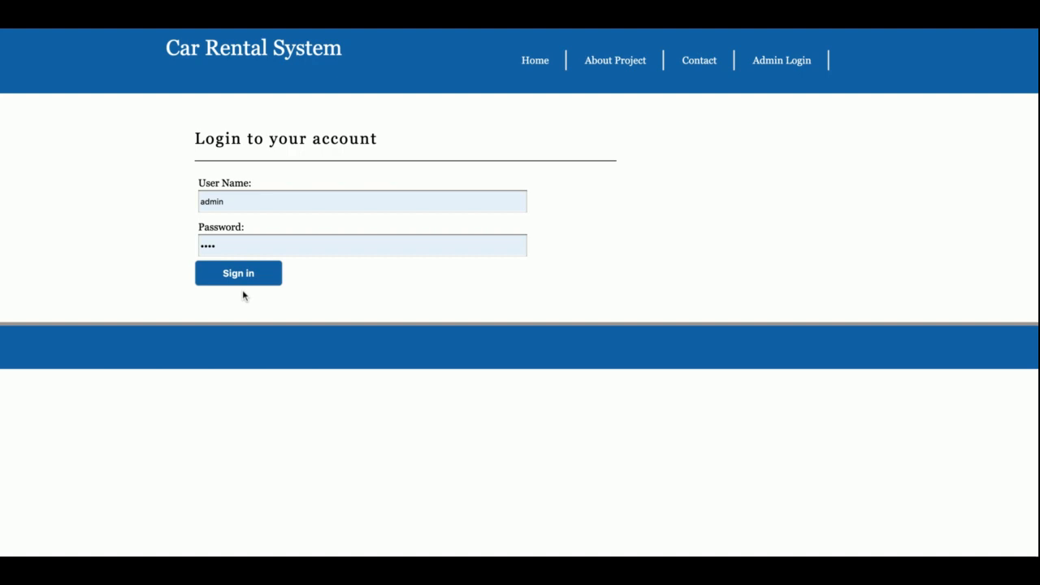
# Step: Sign in with the filled admin credentials to reach the dashboard
pyautogui.click(237, 273)
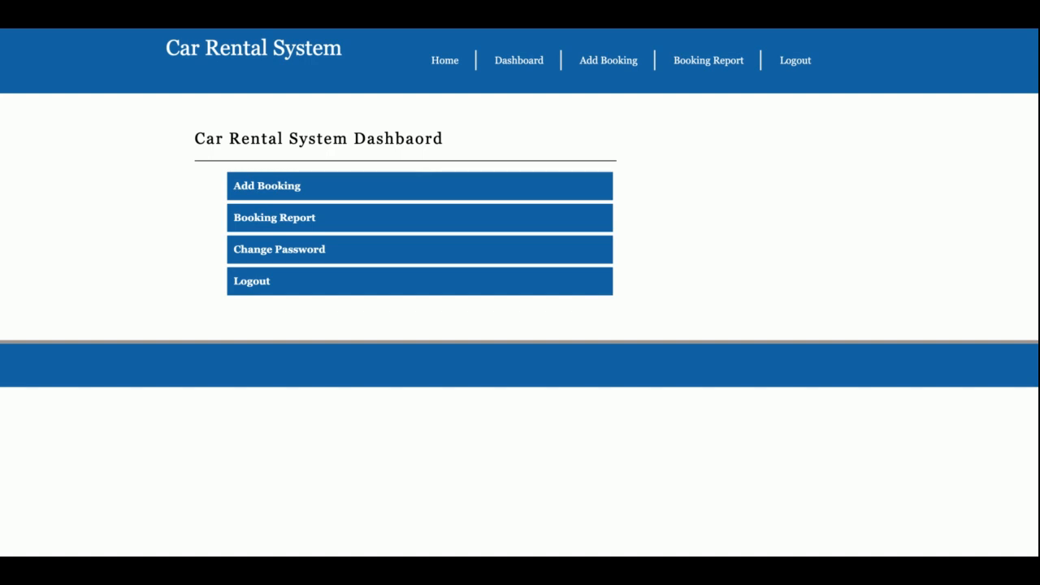
pyautogui.moveTo(419, 104)
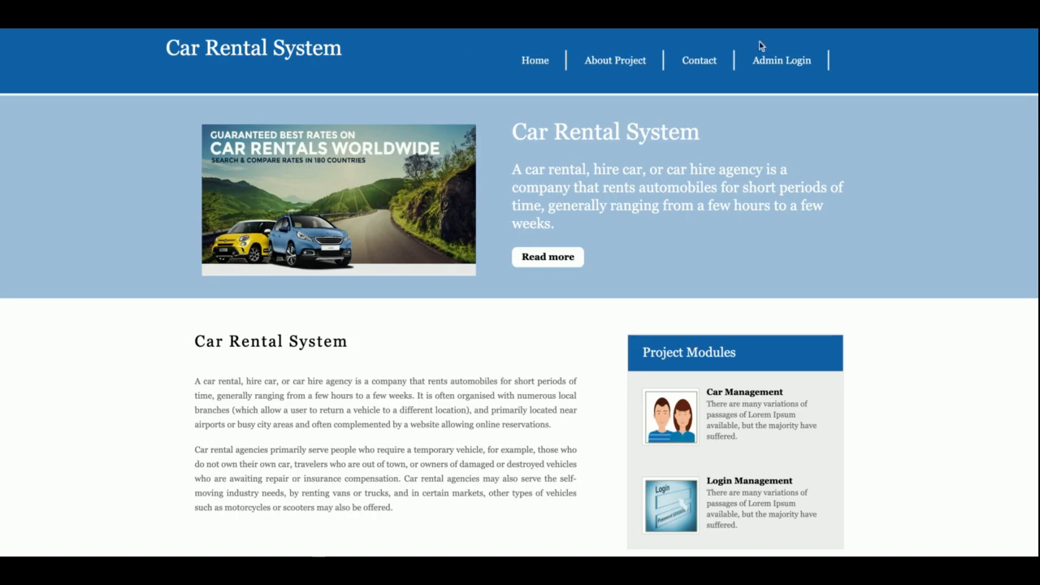
pyautogui.moveTo(776, 60)
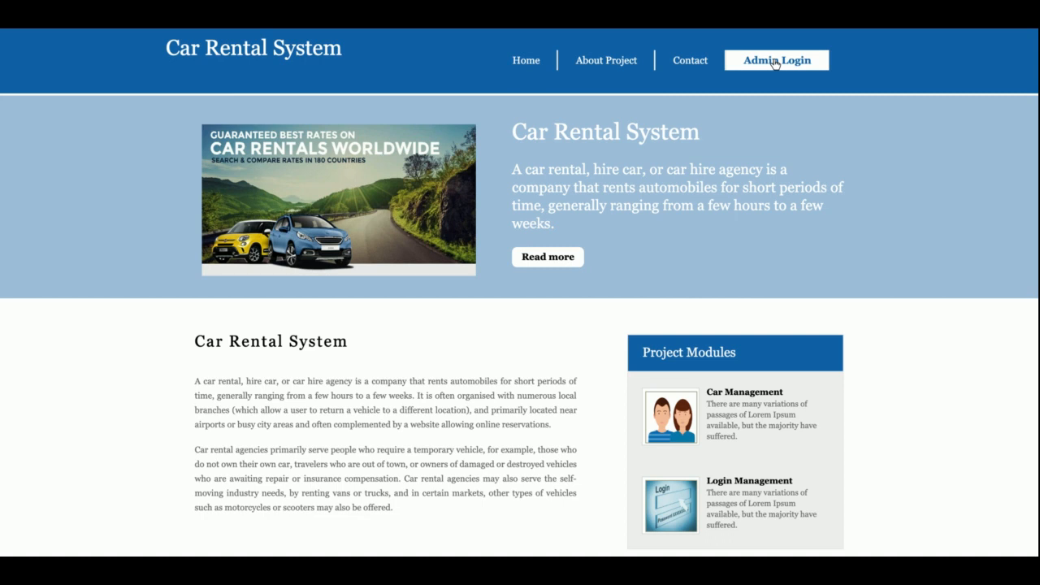
# Step: Return to the admin dashboard via the Admin Login link
pyautogui.click(777, 58)
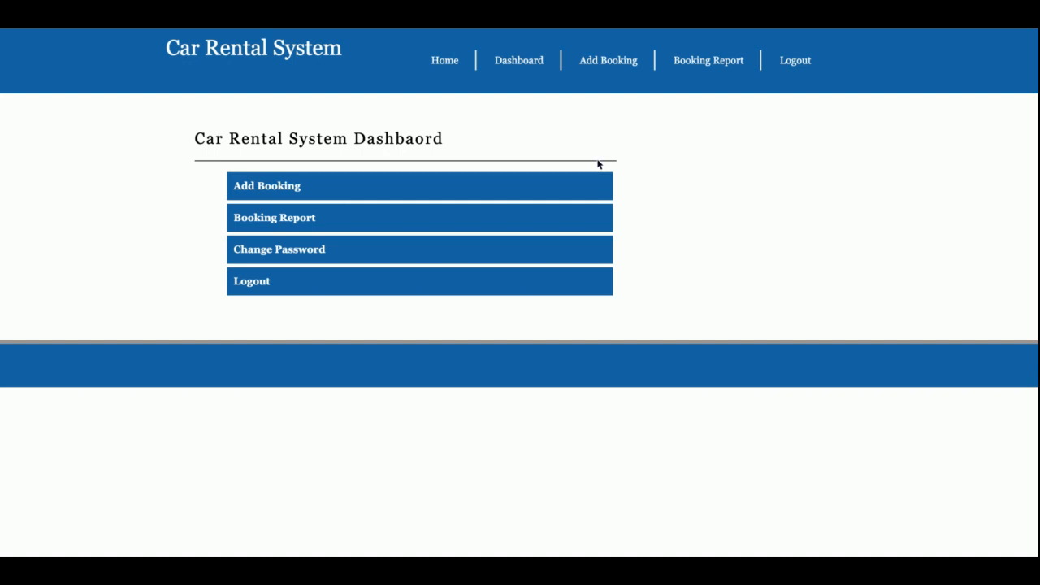
pyautogui.moveTo(705, 35)
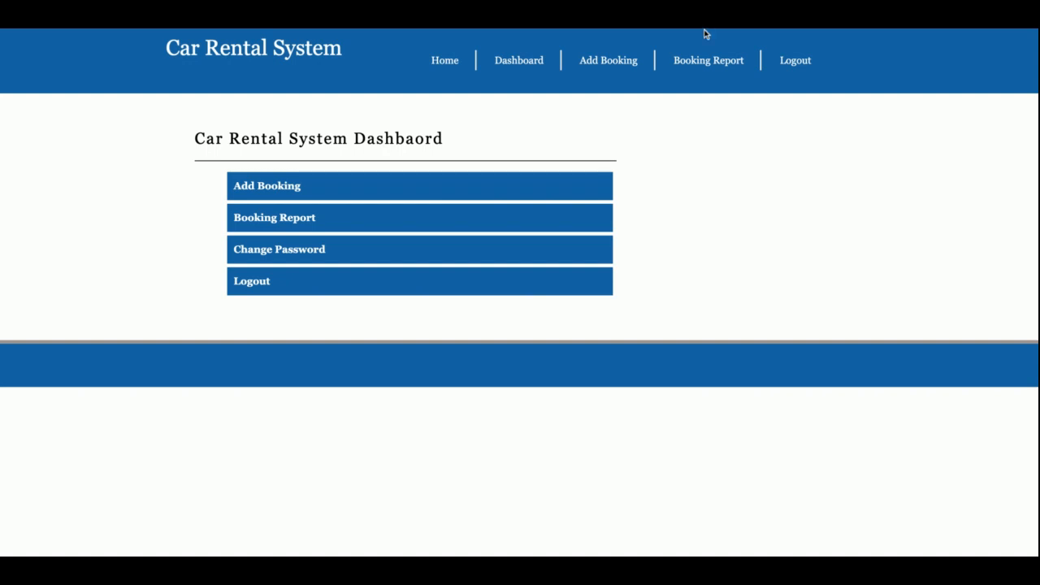
pyautogui.moveTo(307, 313)
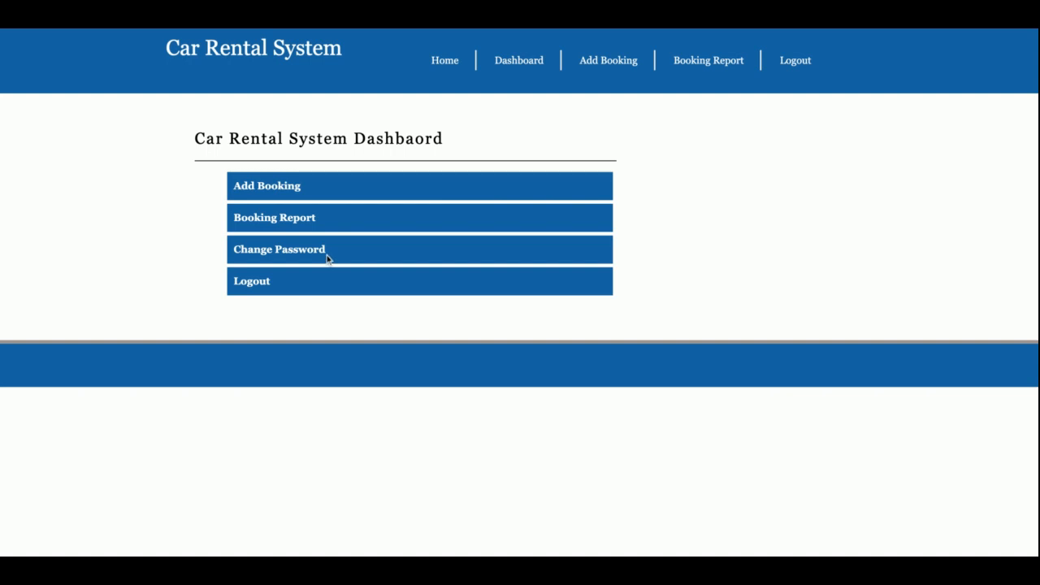
# Step: Bring up the empty Add Booking form and look through its fields
pyautogui.click(267, 186)
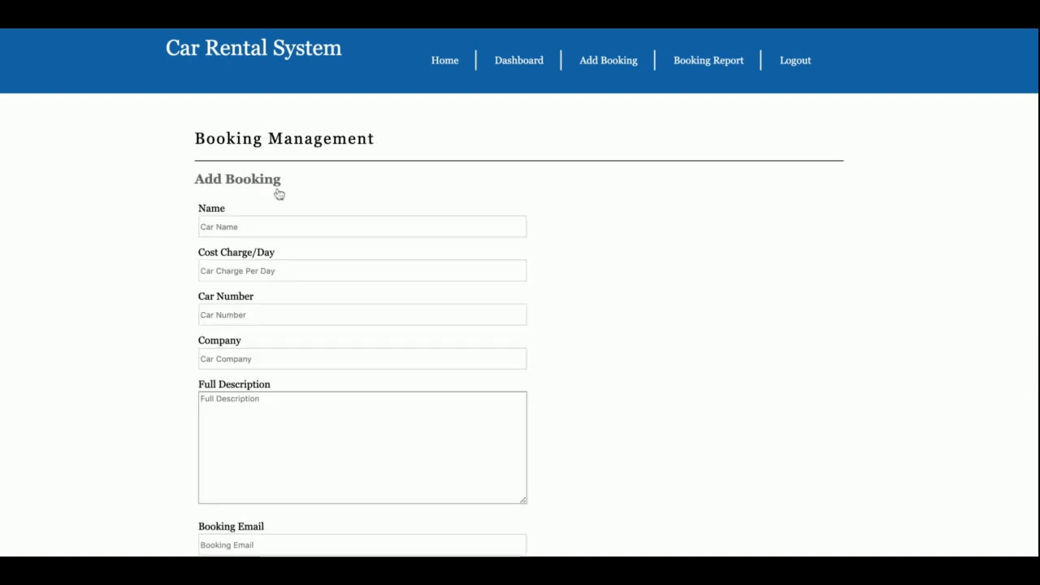
pyautogui.scroll(-3)
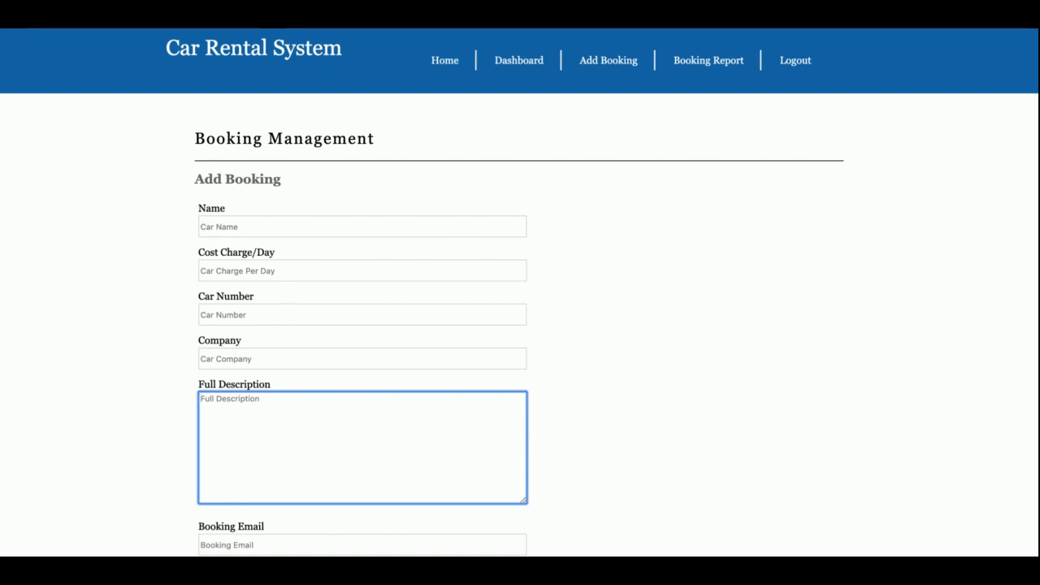
pyautogui.scroll(-3)
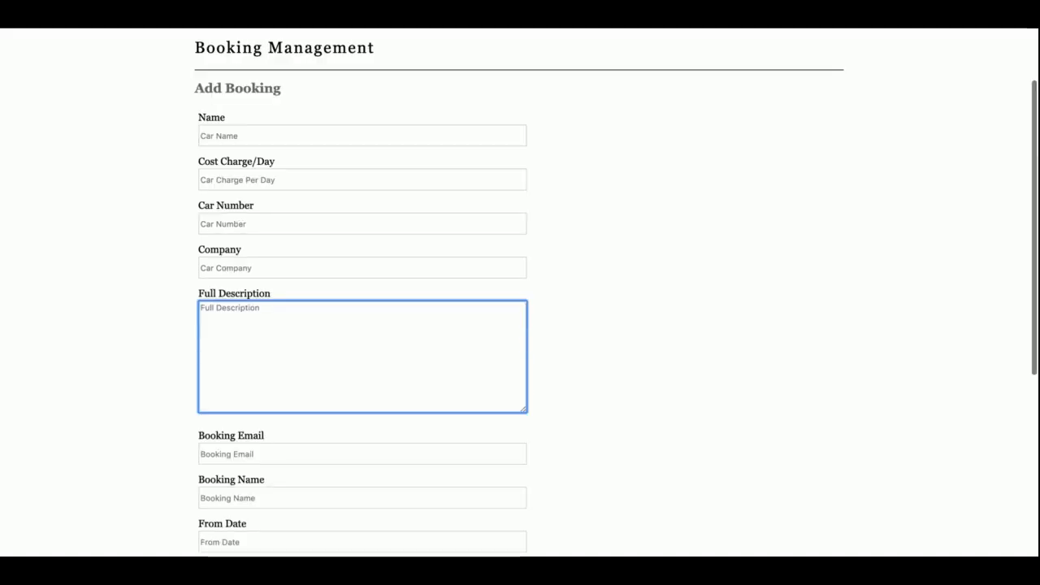
pyautogui.scroll(-3)
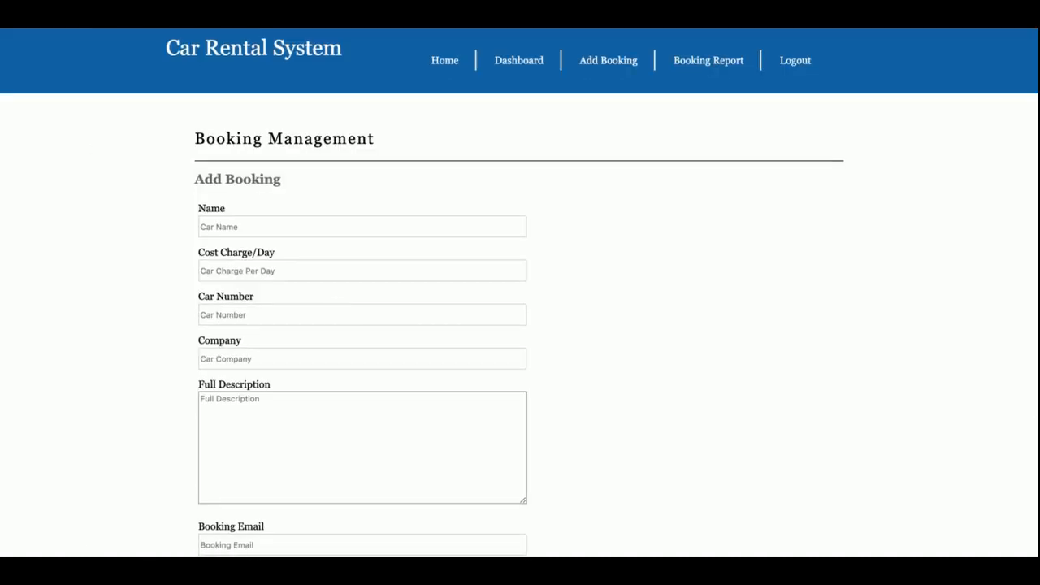
# Step: Enter car details: name 'Car 1', daily cost 100, number 983475, company Maruti rental
pyautogui.click(361, 226)
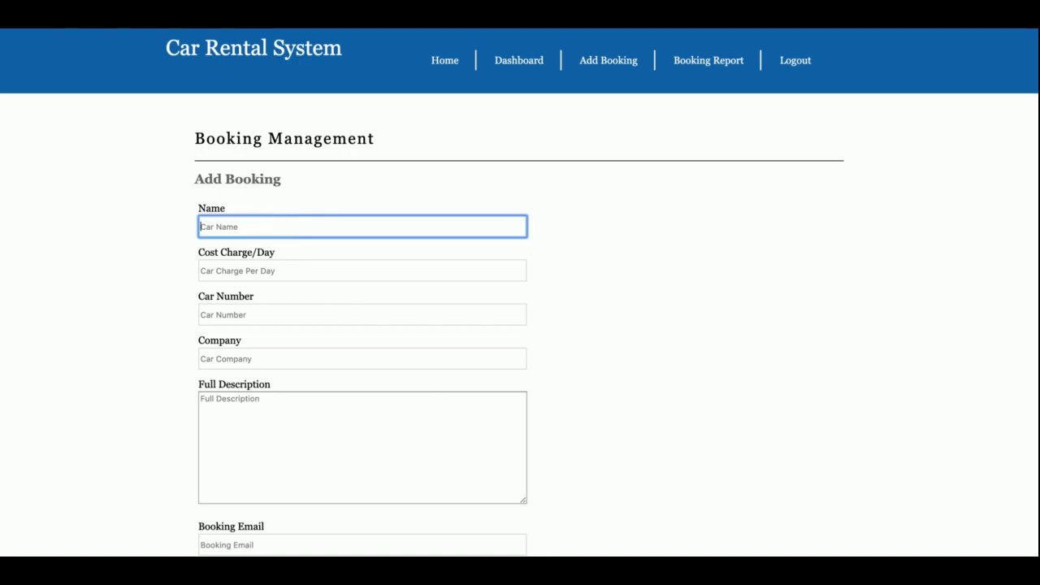
pyautogui.write('Car 1')
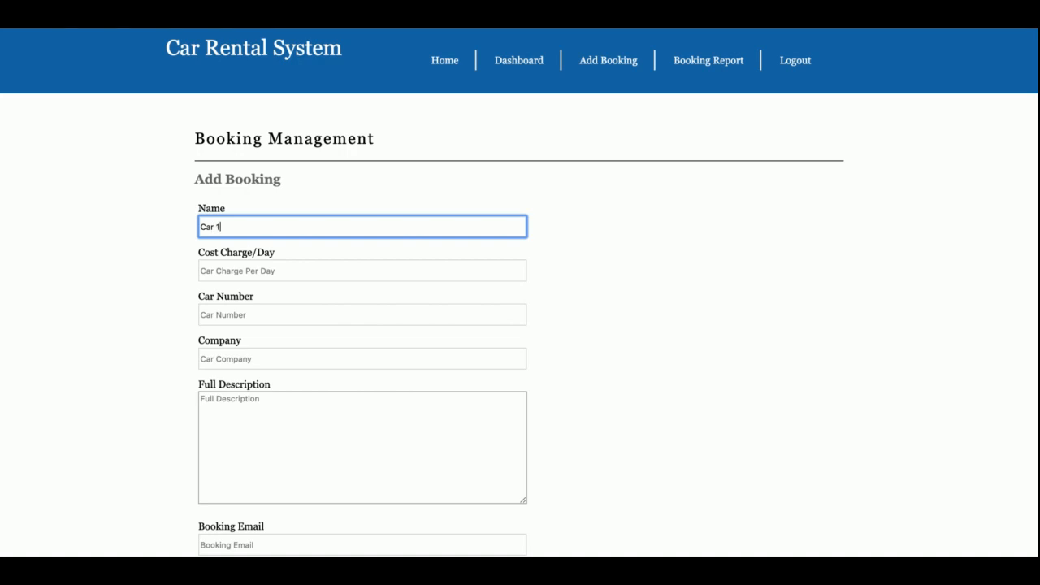
pyautogui.click(360, 270)
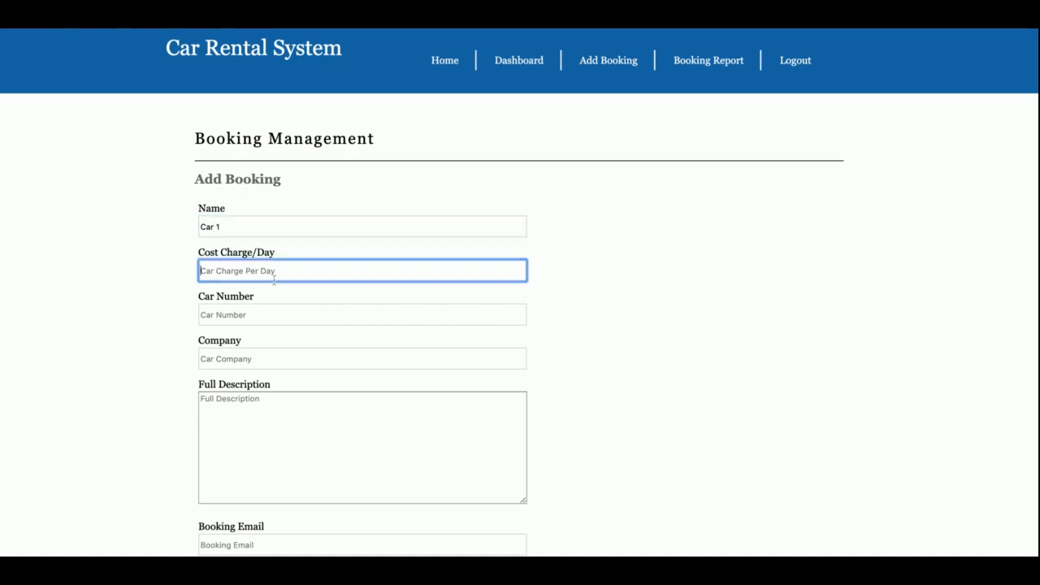
pyautogui.write('100')
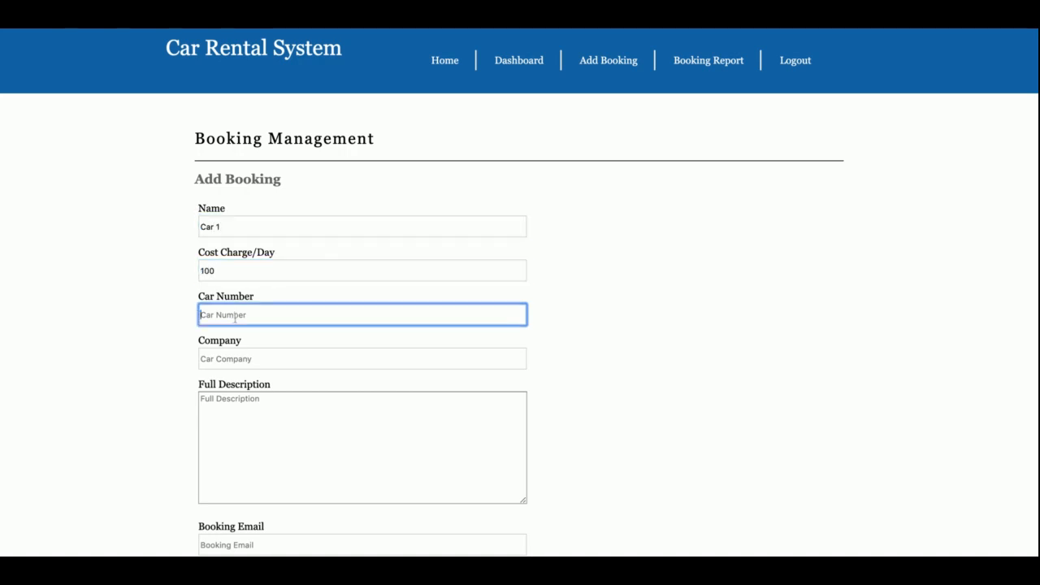
pyautogui.write('983475')
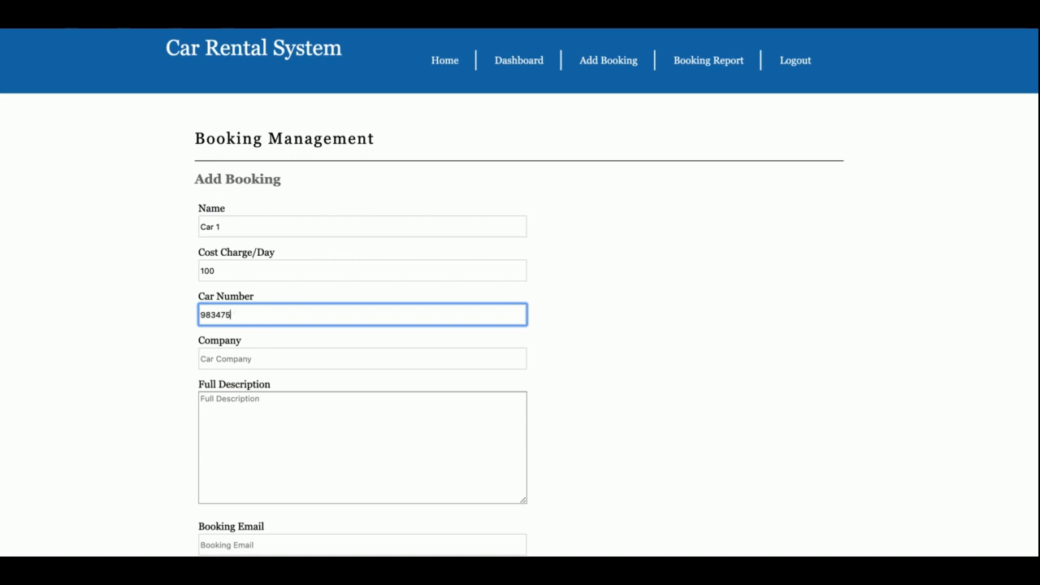
pyautogui.click(361, 359)
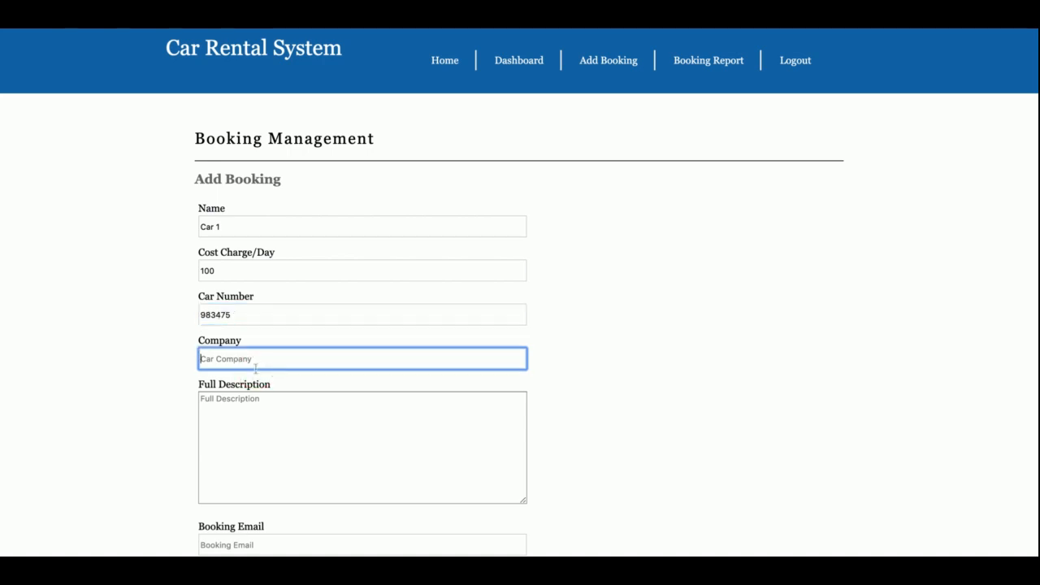
pyautogui.write('Maruti')
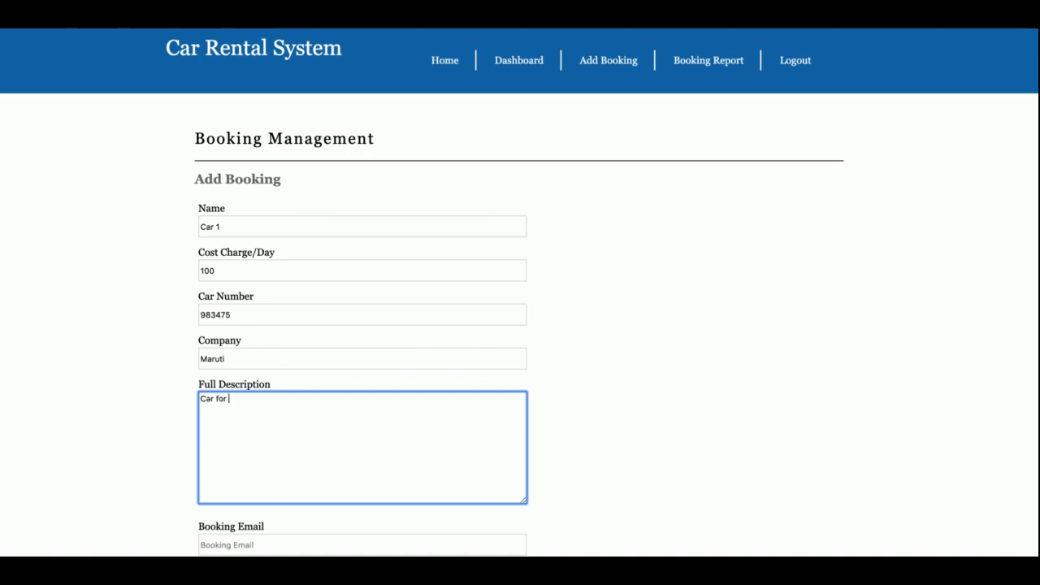
pyautogui.write('rental')
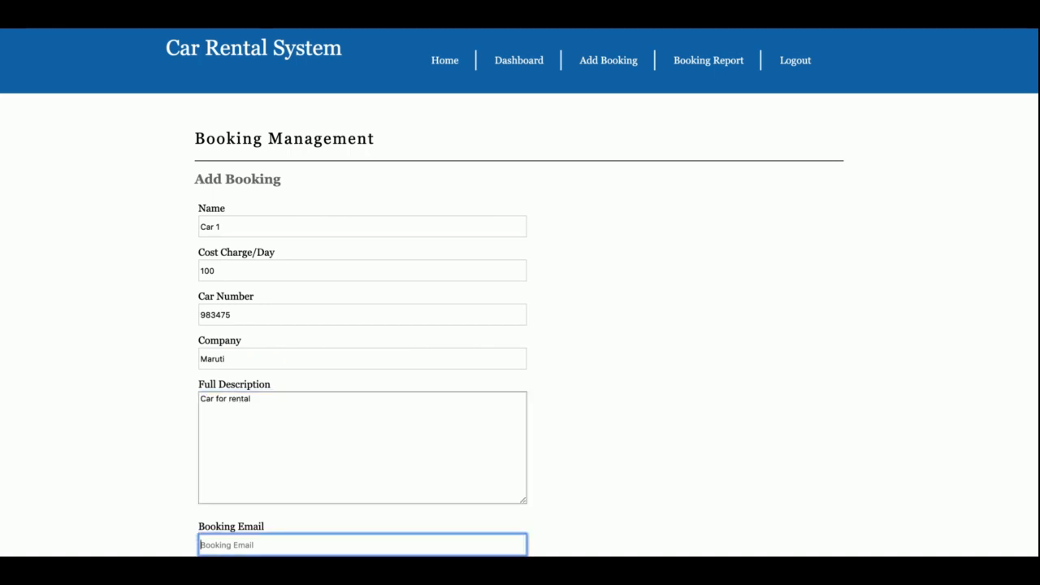
pyautogui.scroll(-3)
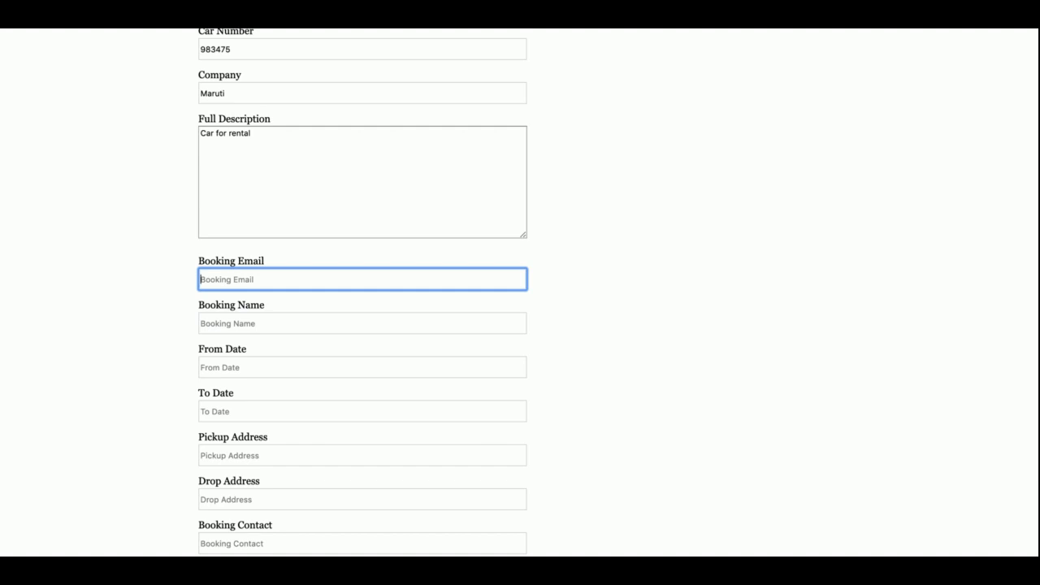
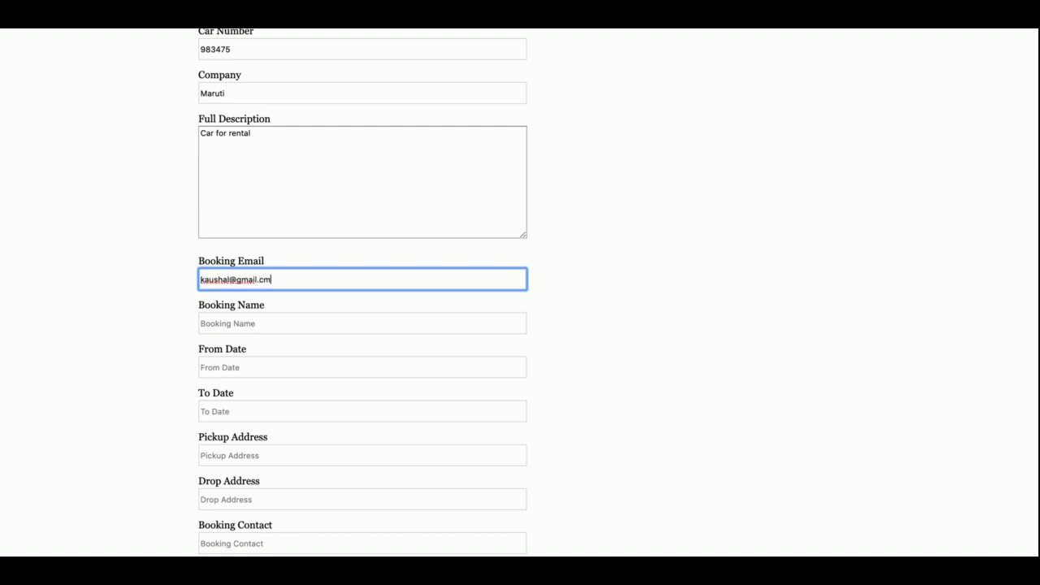
pyautogui.write('K')
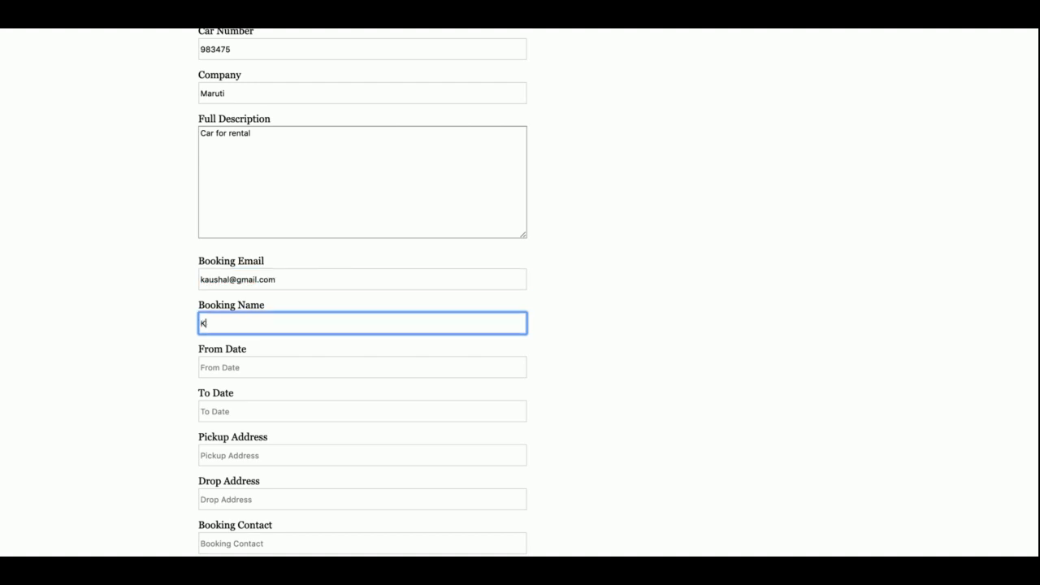
pyautogui.click(360, 367)
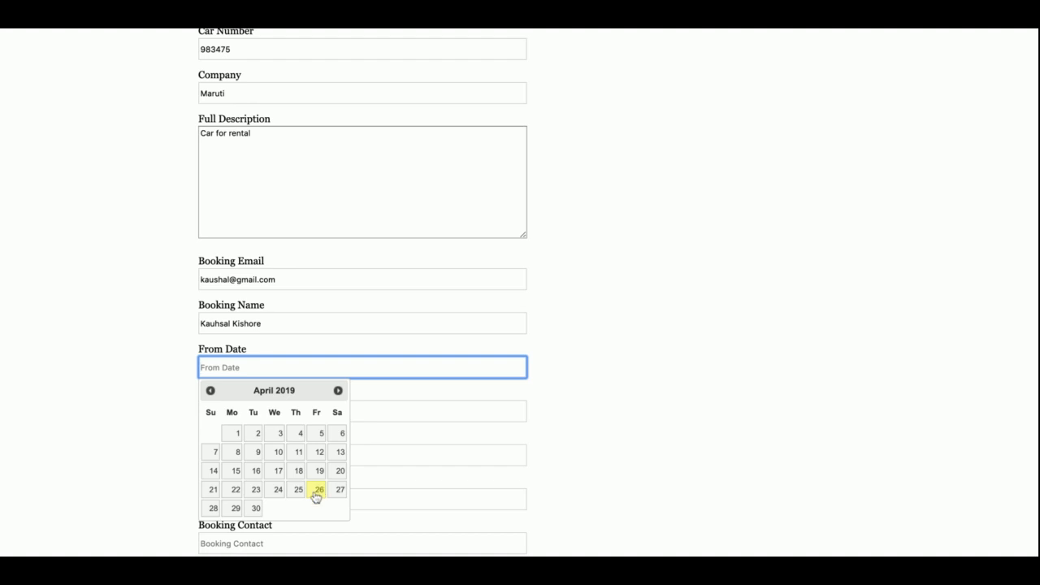
pyautogui.click(318, 488)
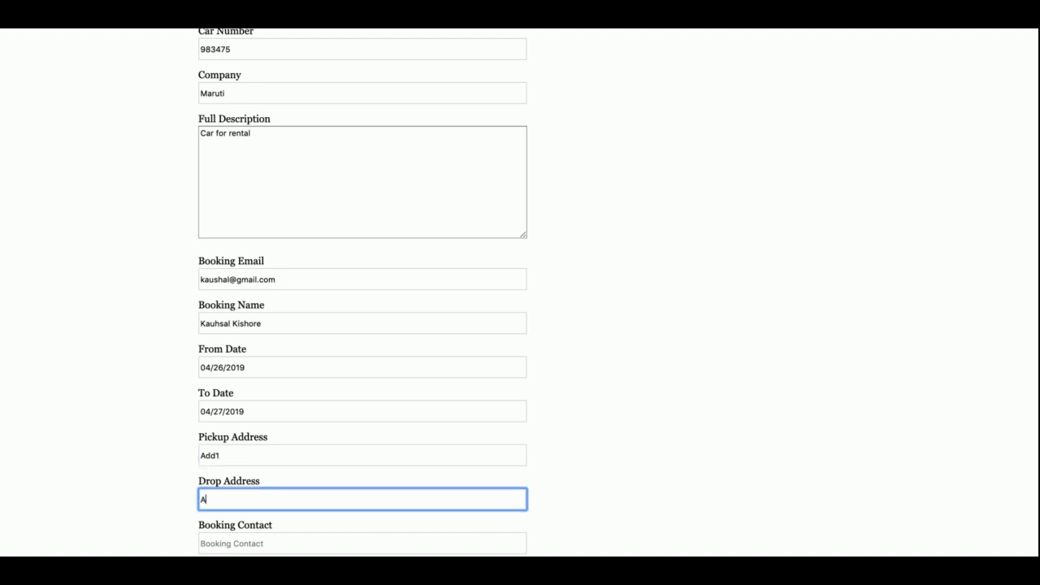
pyautogui.write('dd2')
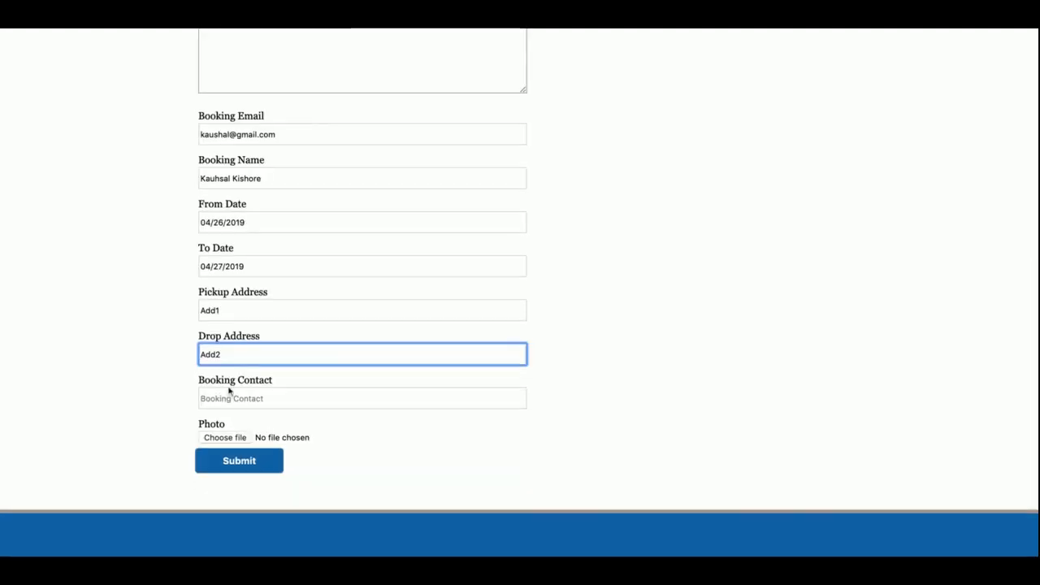
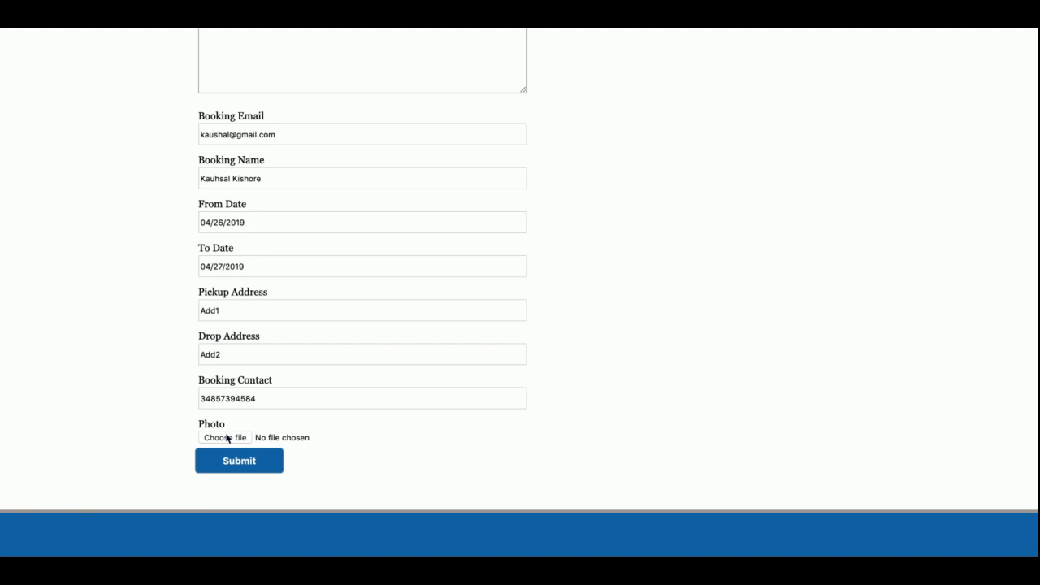
pyautogui.click(224, 437)
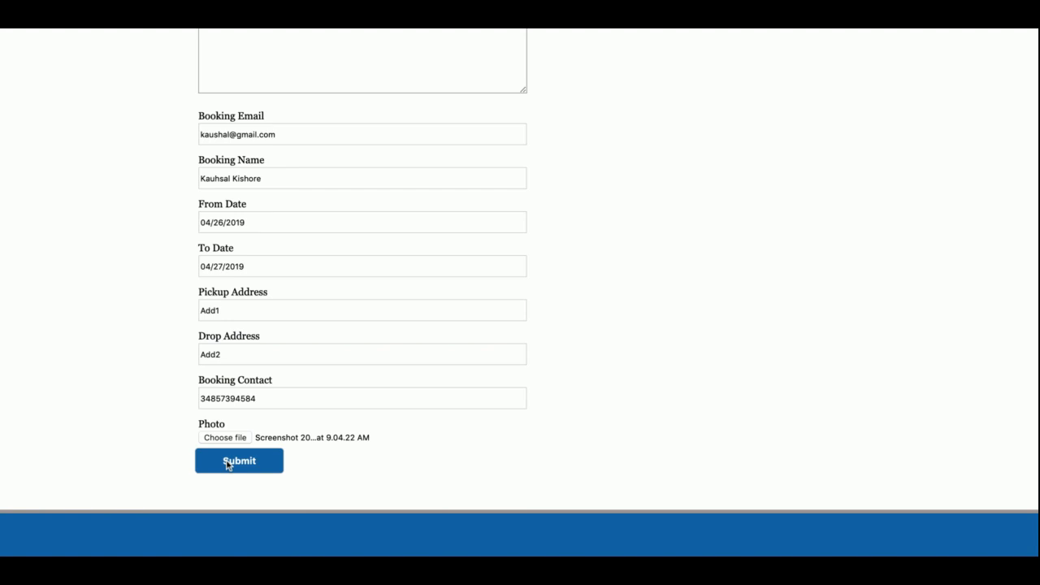
pyautogui.click(238, 462)
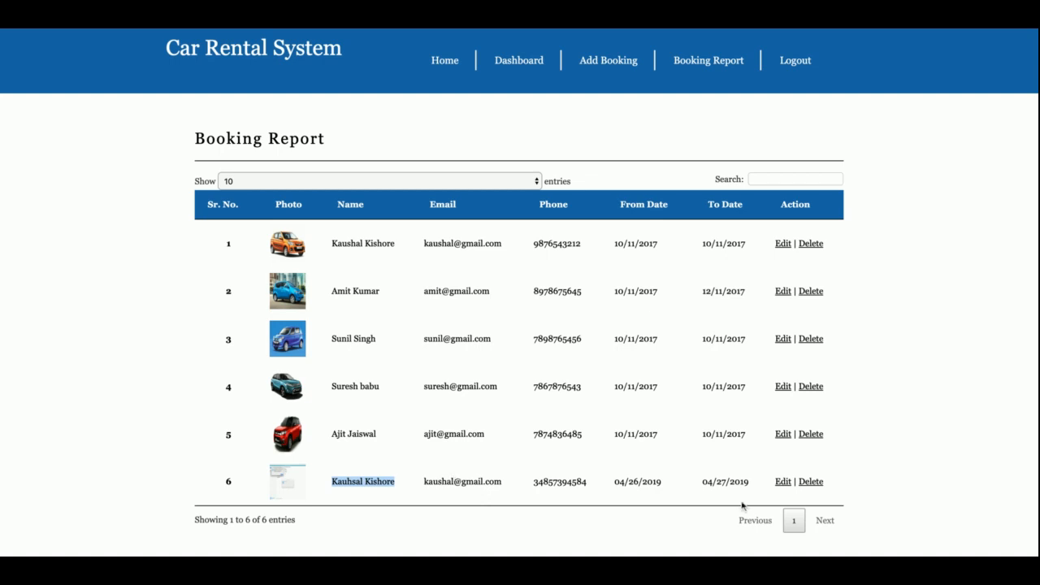
# Step: Re-save booking 6 unchanged, delete it leaving five bookings, and return to the report
pyautogui.click(779, 481)
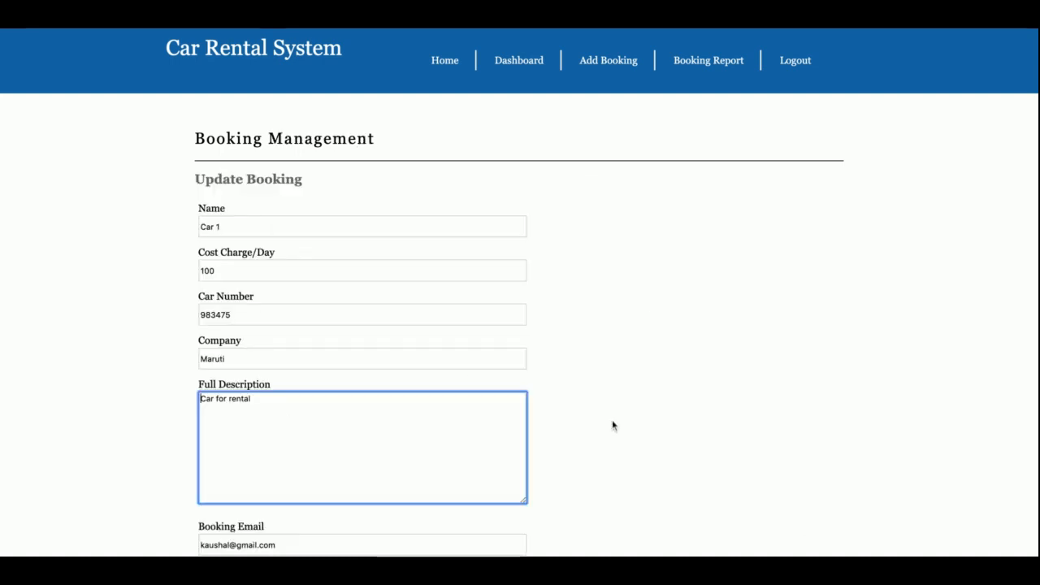
pyautogui.scroll(-3)
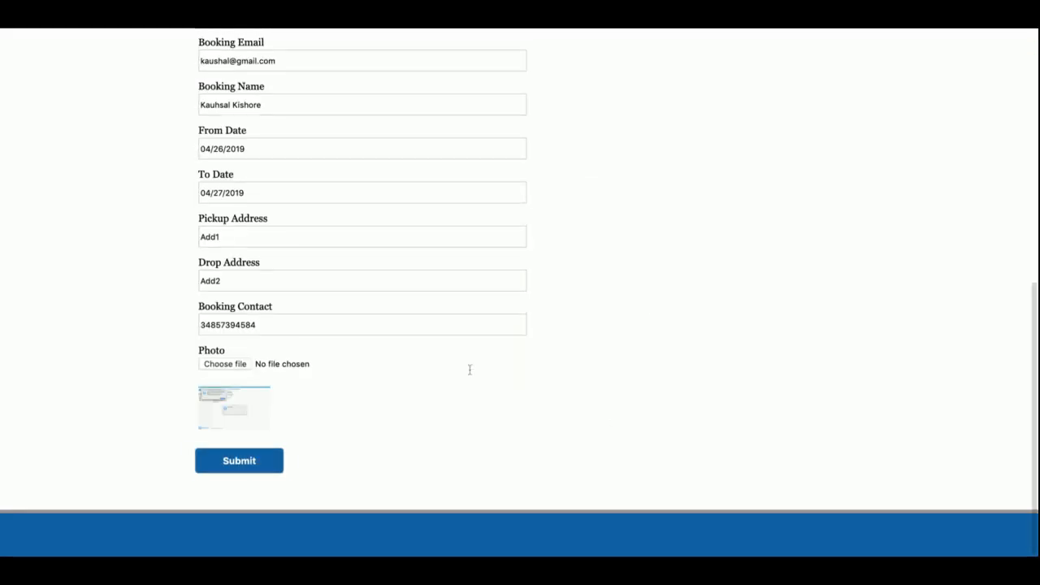
pyautogui.click(239, 460)
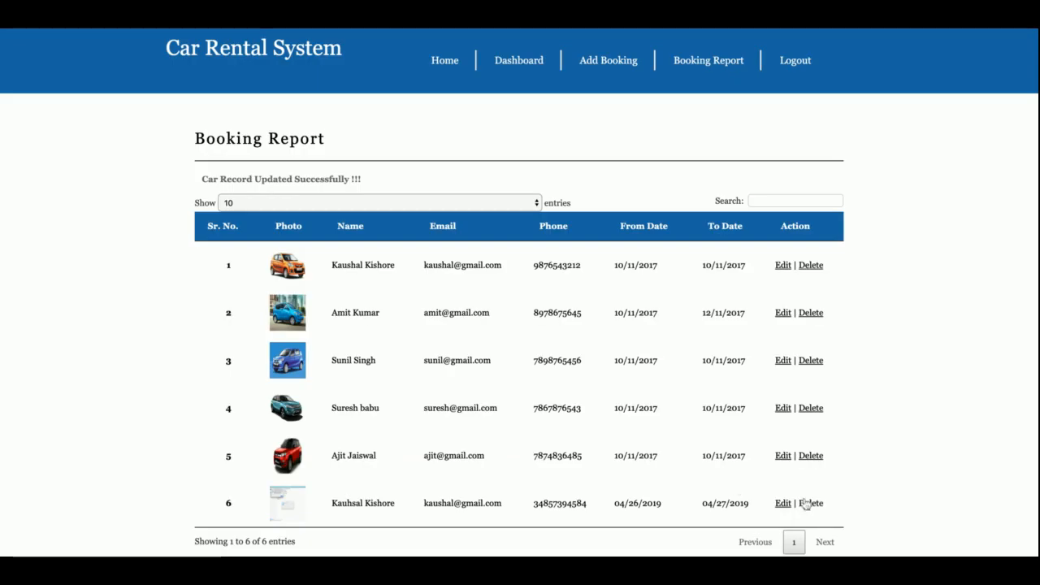
pyautogui.click(809, 504)
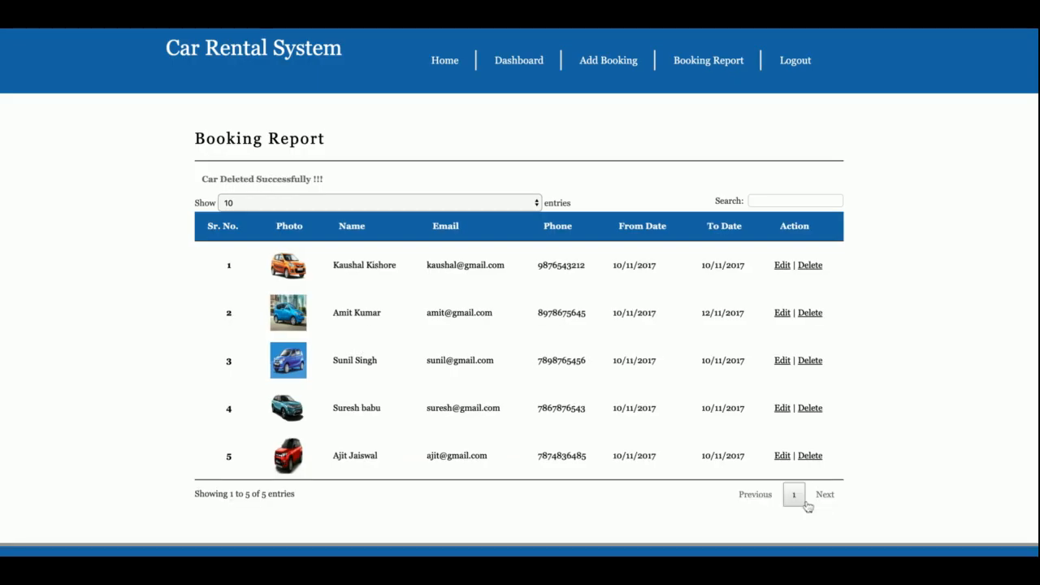
pyautogui.moveTo(587, 200)
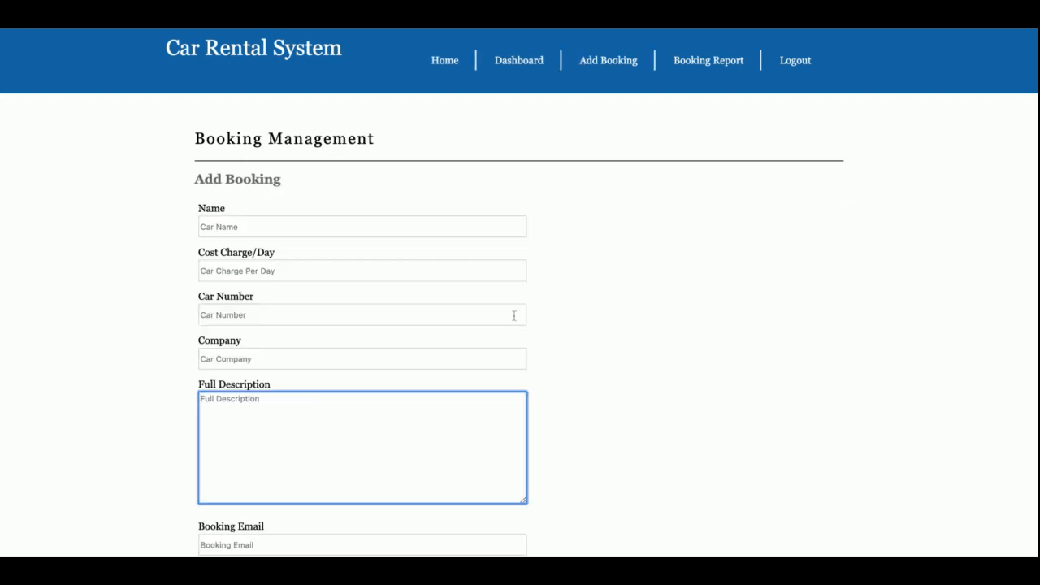
pyautogui.click(709, 60)
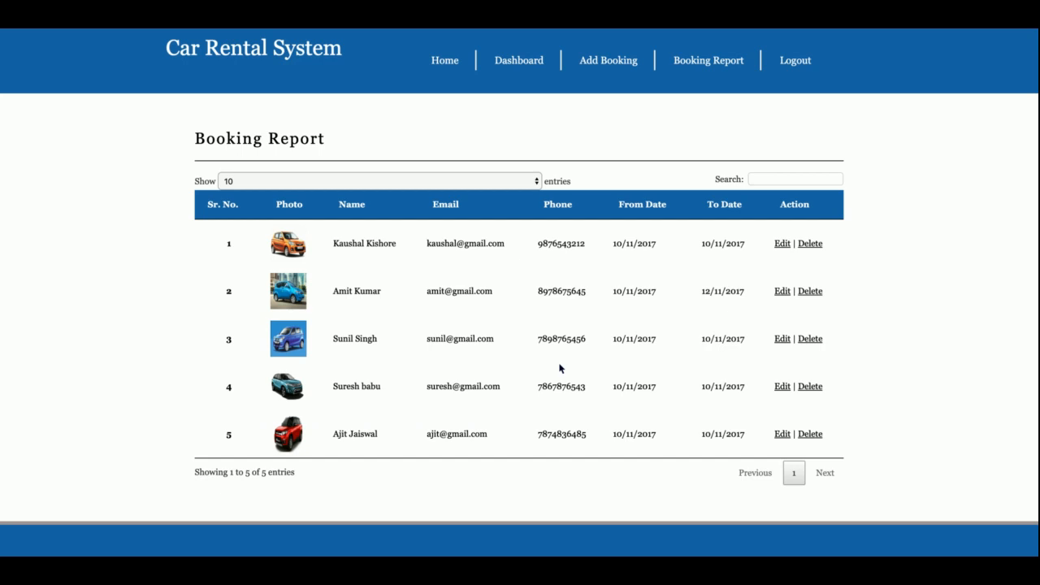
# Step: Switch the report page size to 100 then 25 entries and focus the Search box
pyautogui.click(377, 179)
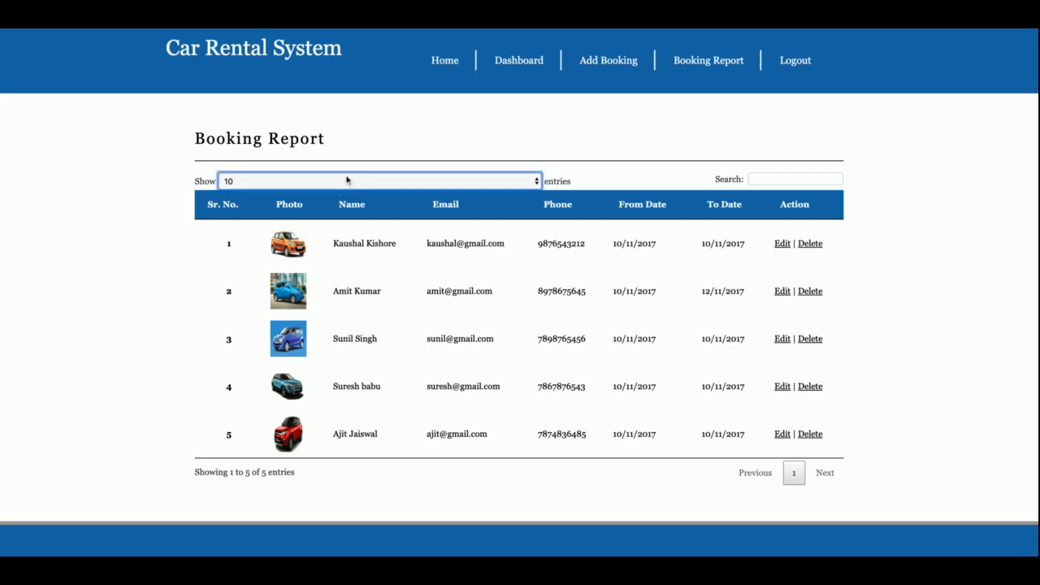
pyautogui.click(377, 179)
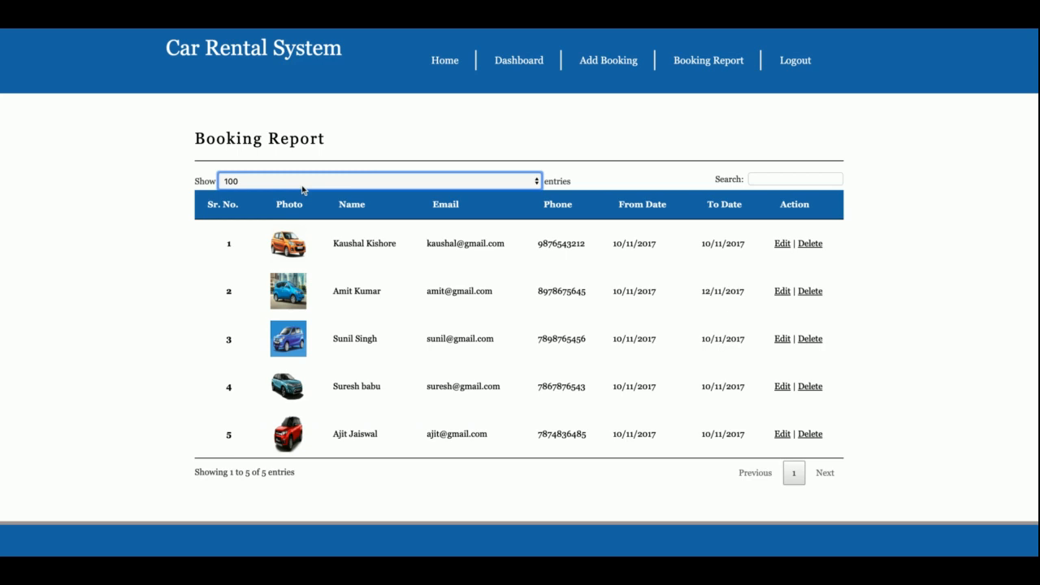
pyautogui.moveTo(304, 189)
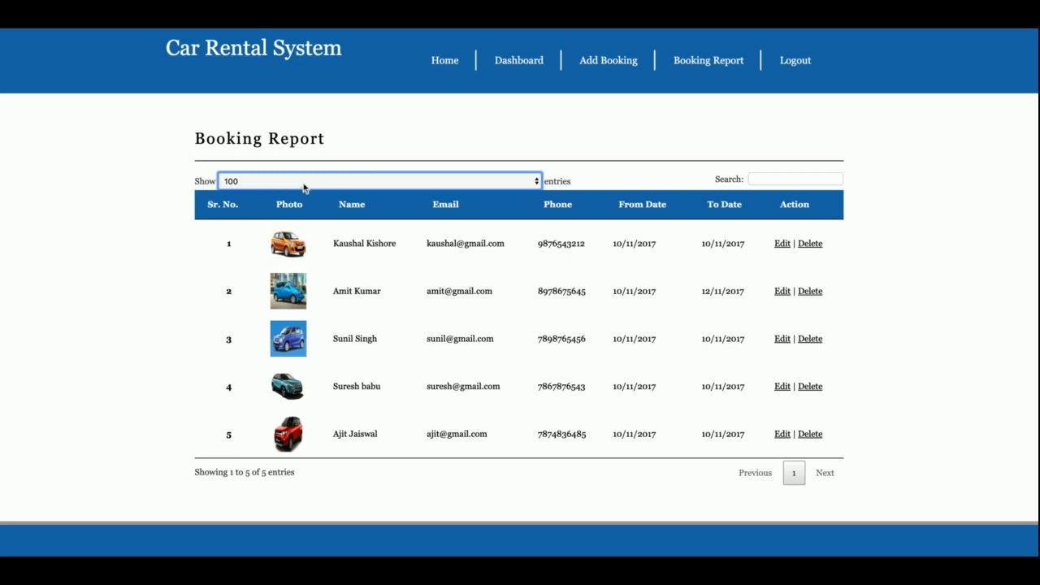
pyautogui.click(377, 179)
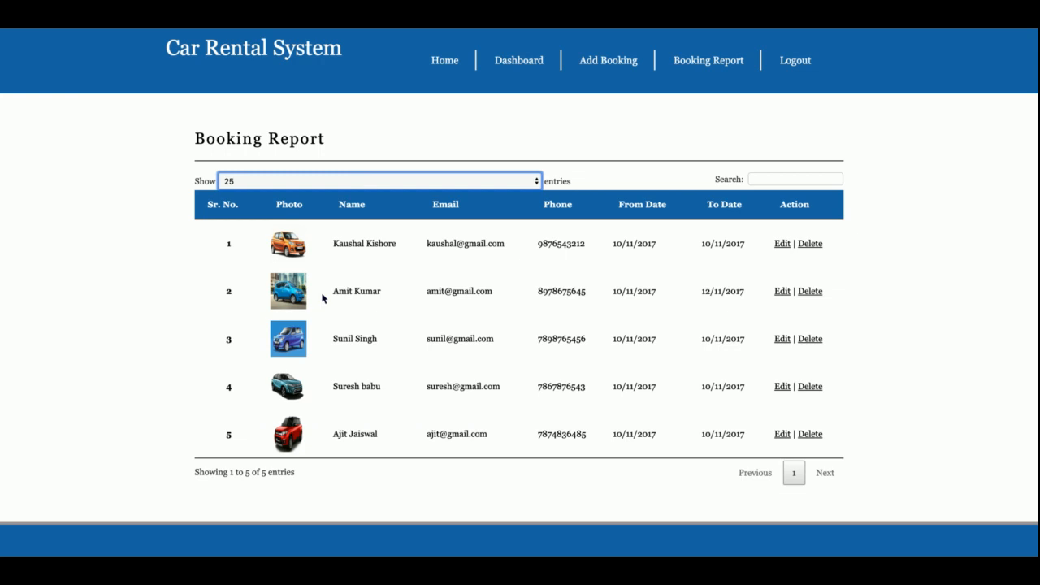
pyautogui.moveTo(653, 163)
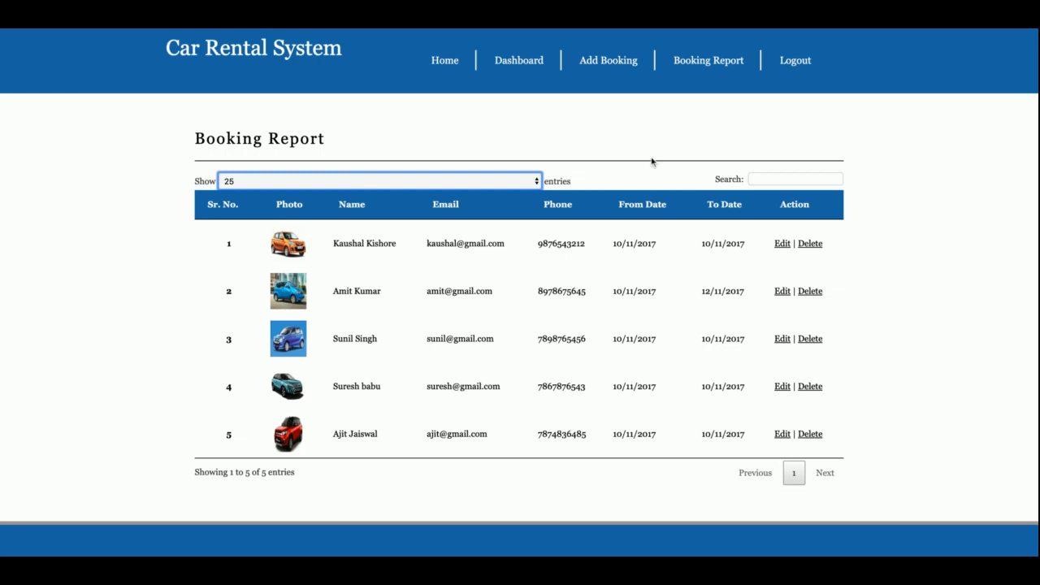
pyautogui.click(796, 179)
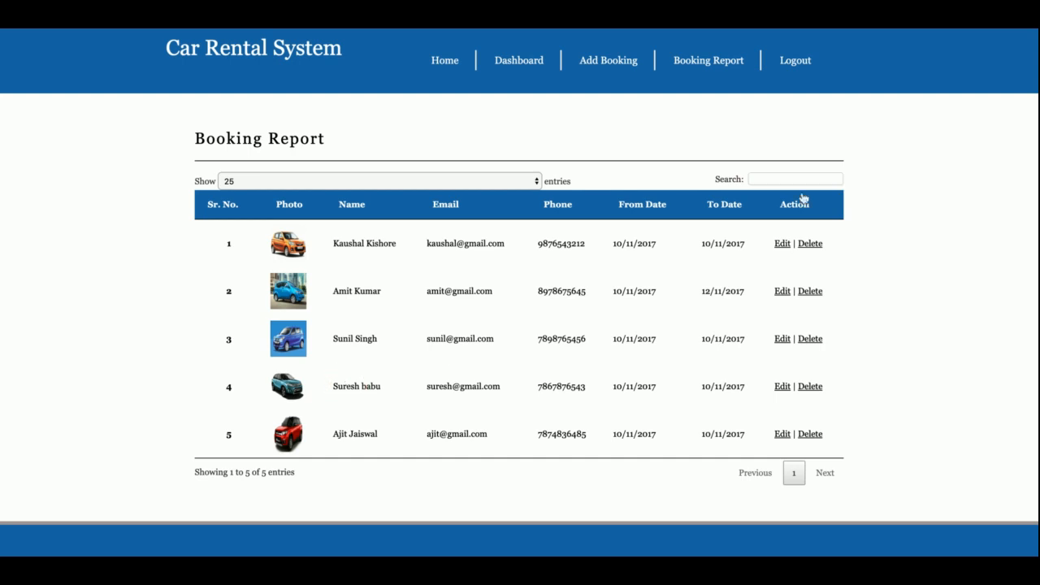
pyautogui.write('sur')
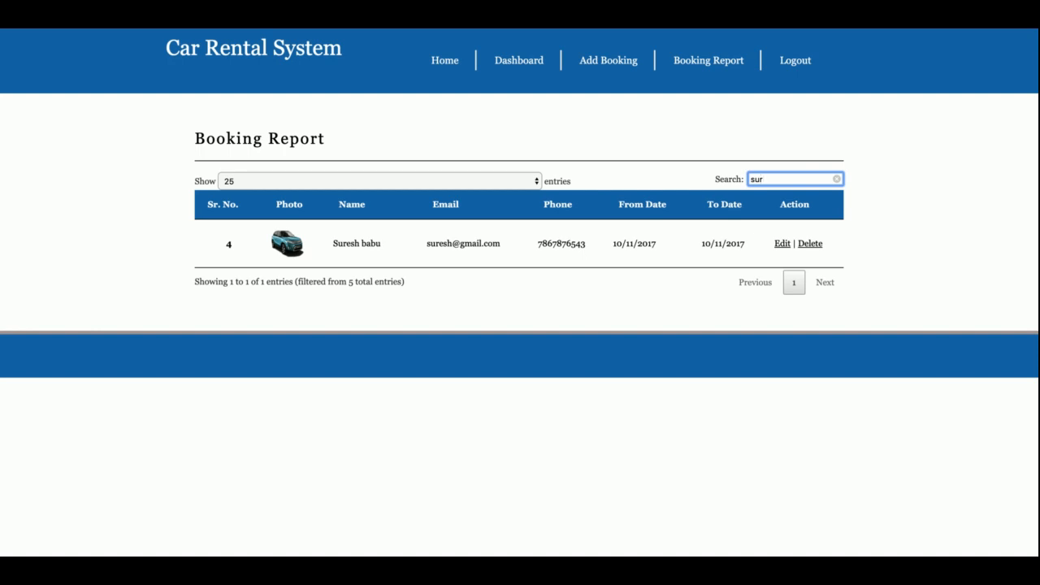
pyautogui.click(780, 244)
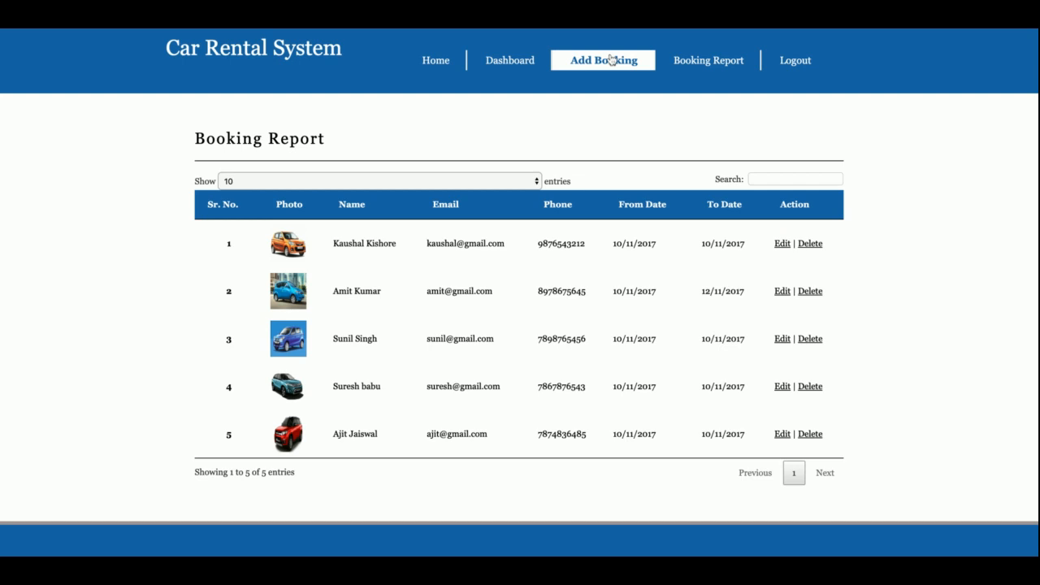
pyautogui.click(510, 60)
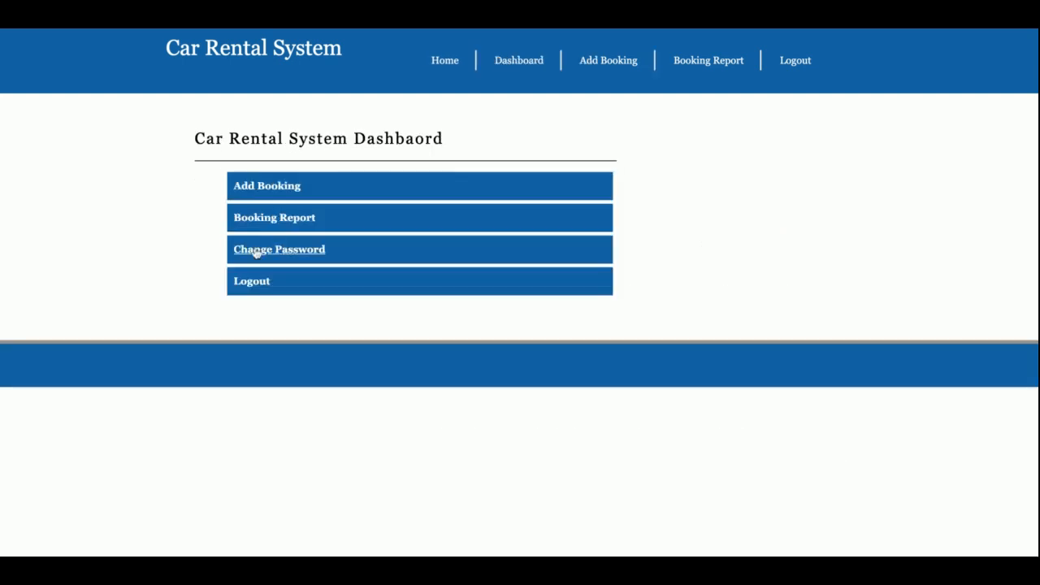
pyautogui.click(279, 251)
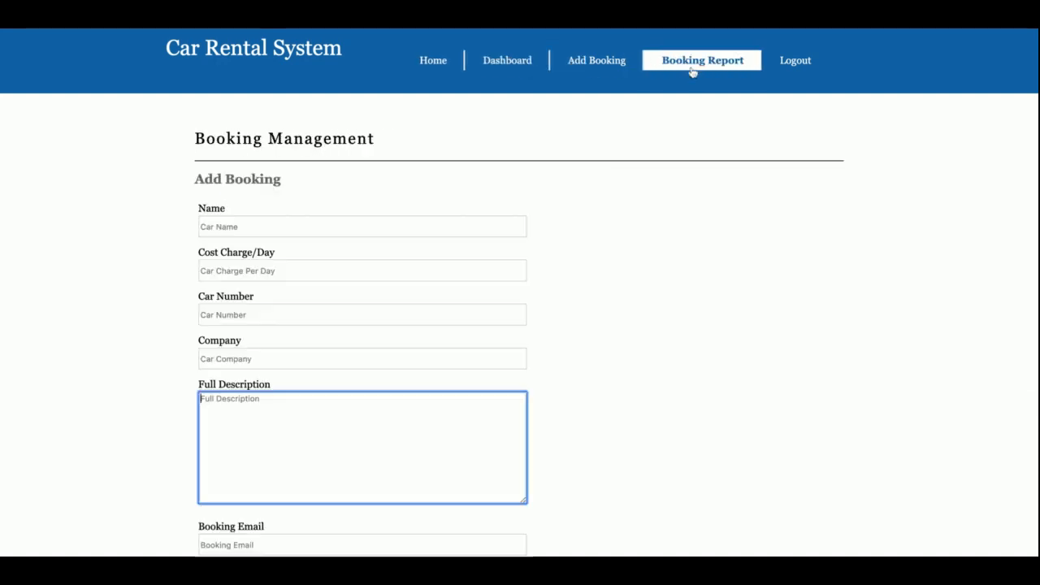
pyautogui.click(702, 60)
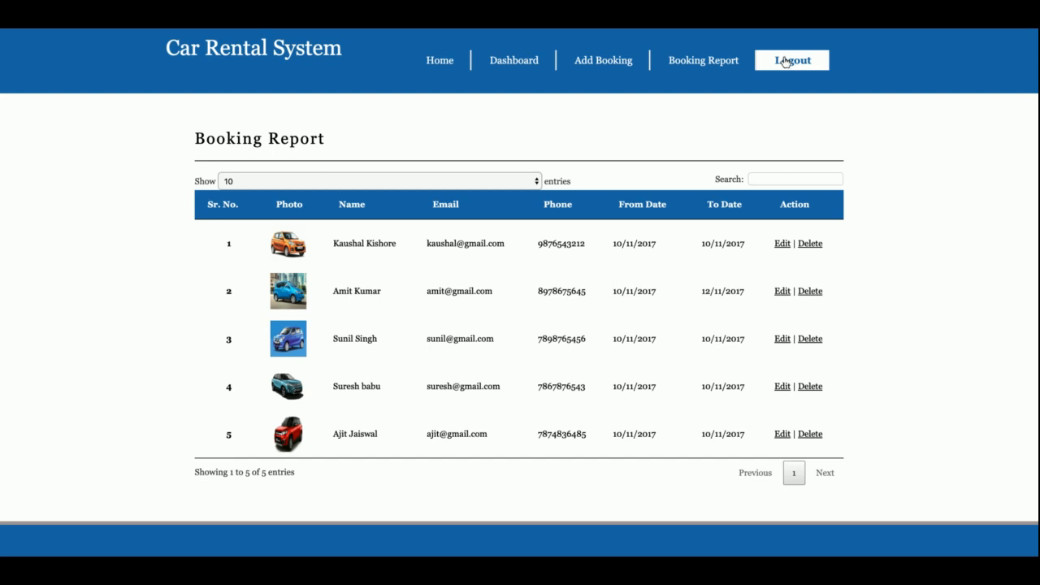
# Step: Log out to the public home page and scroll to the project modules
pyautogui.click(792, 59)
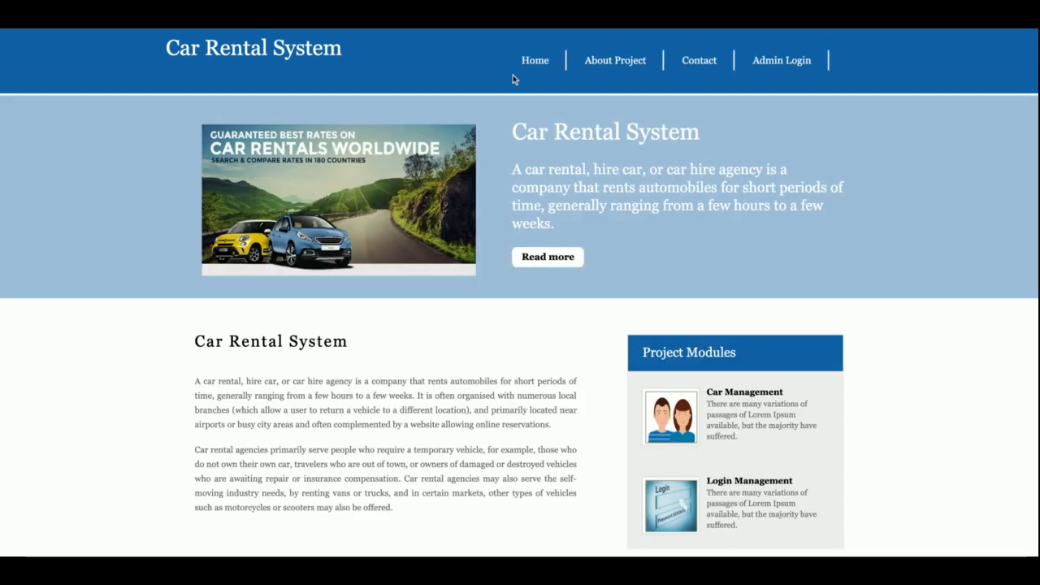
pyautogui.moveTo(554, 192)
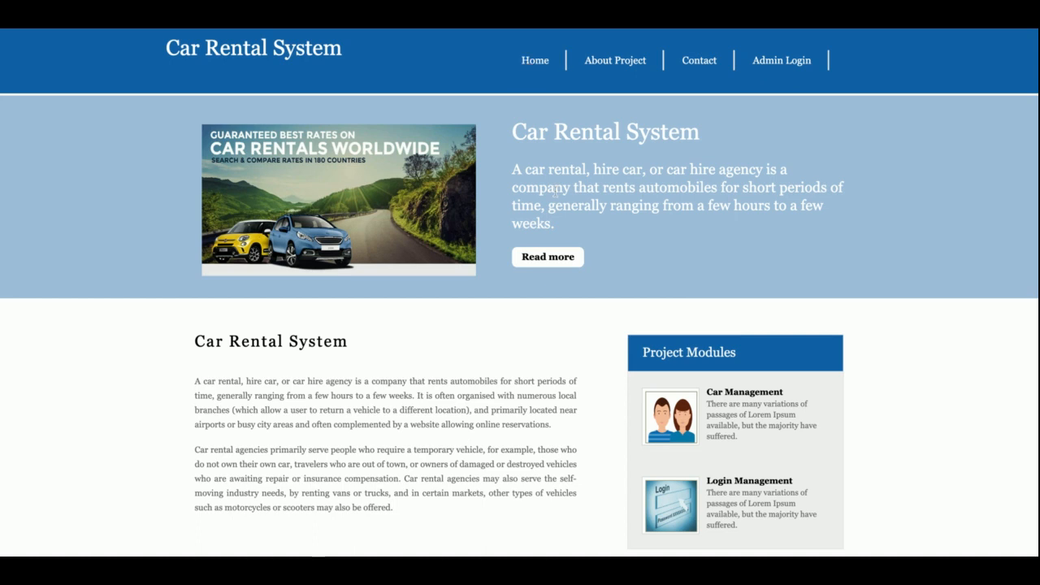
pyautogui.moveTo(557, 197)
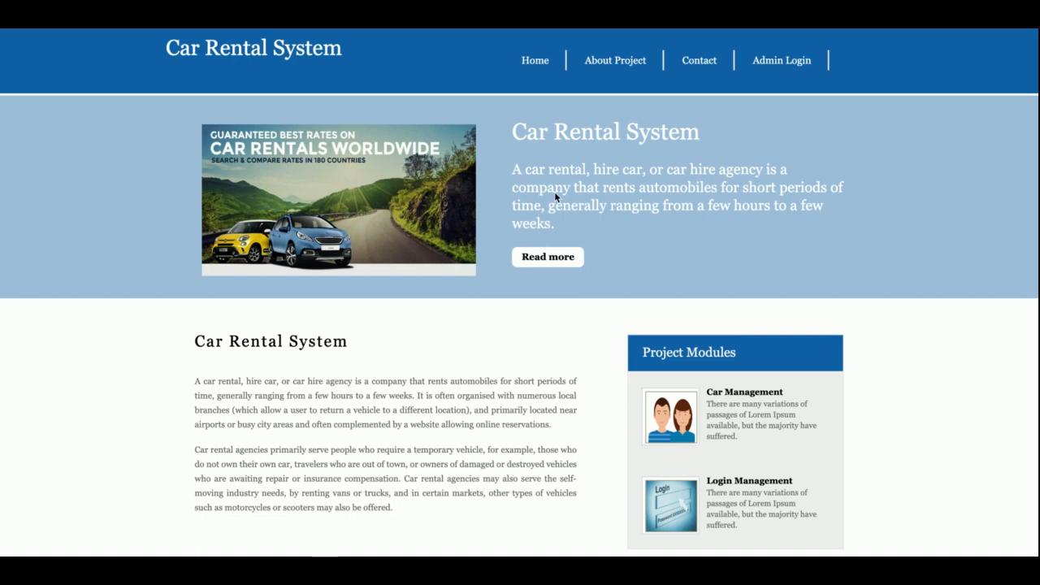
pyautogui.scroll(-3)
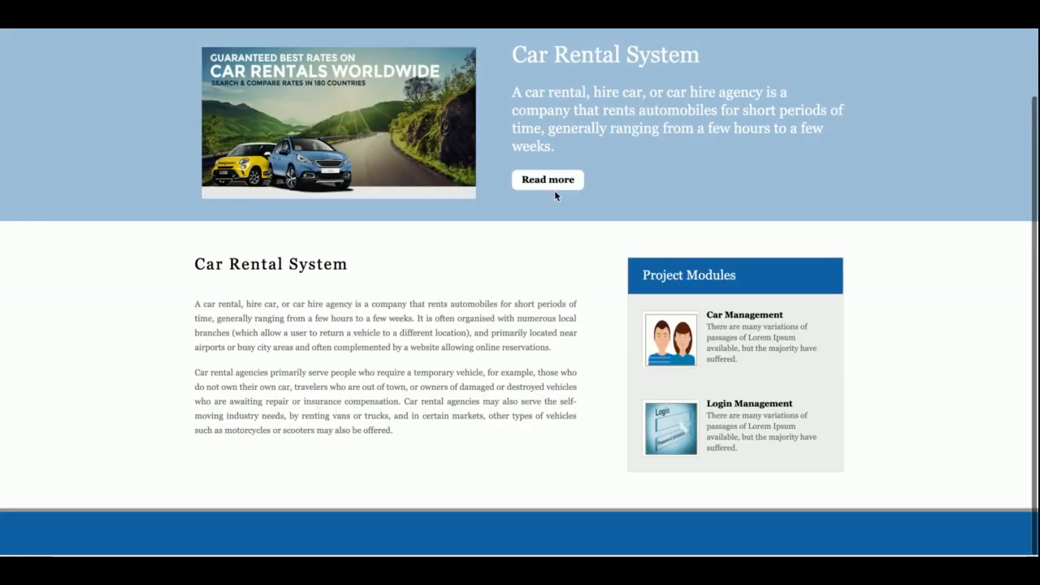